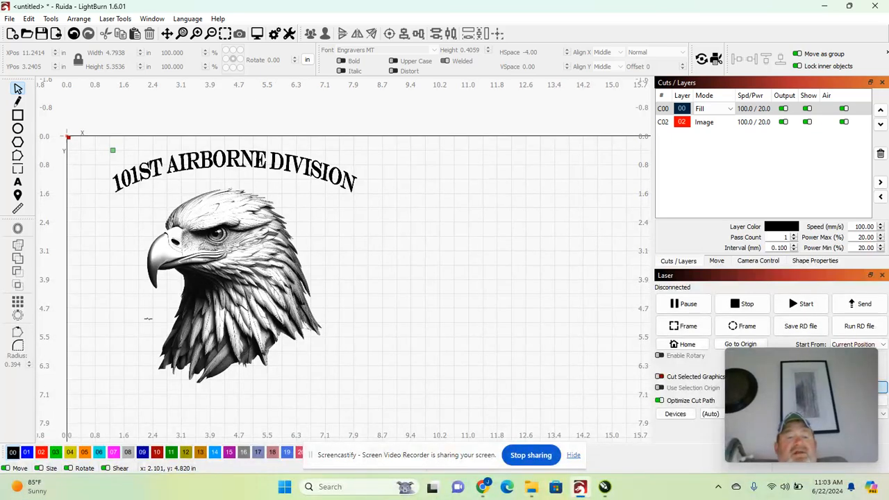
mouse_move(224, 250)
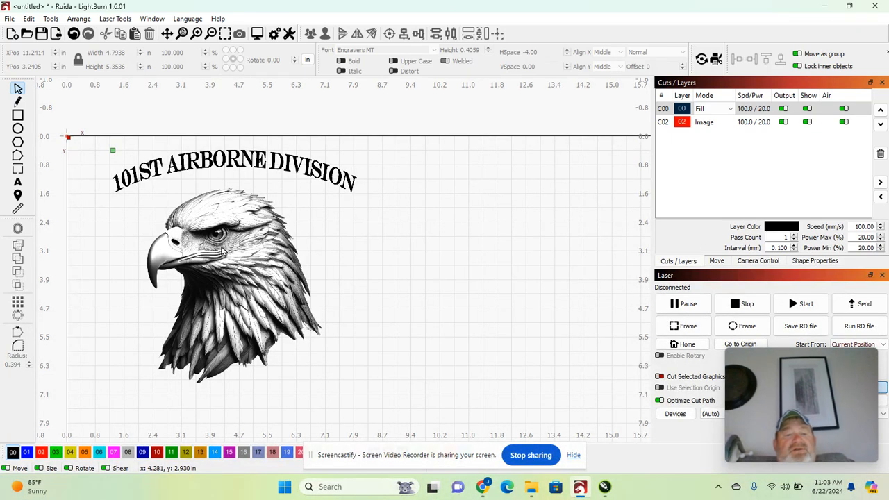
mouse_move(201, 257)
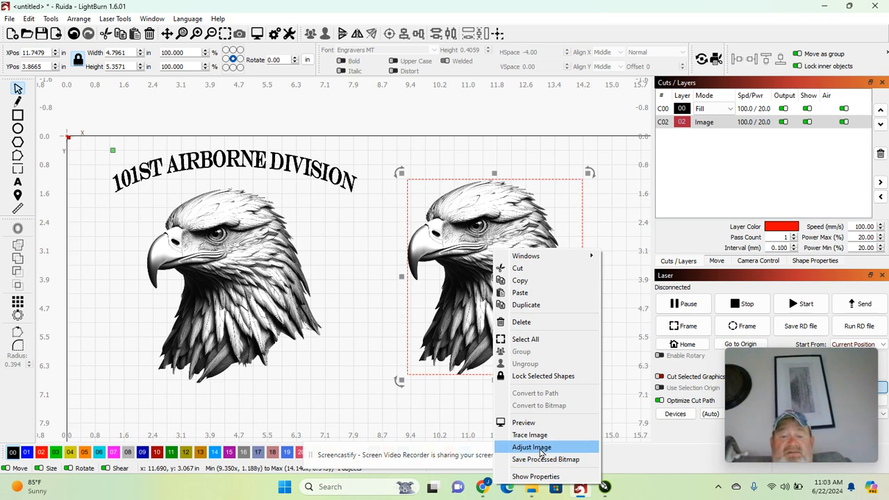
- Adjust the copied eagle image to gamma 3.0, contrast -68, brightness -14
click(531, 446)
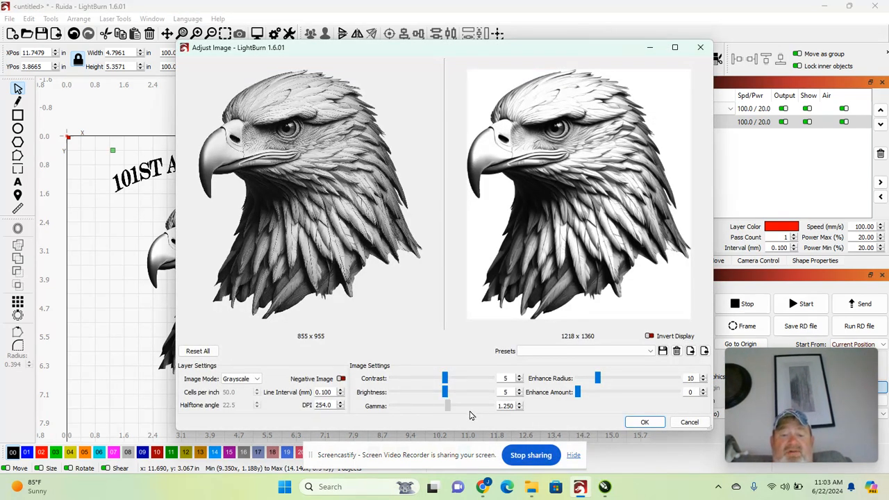
drag(447, 405, 489, 406)
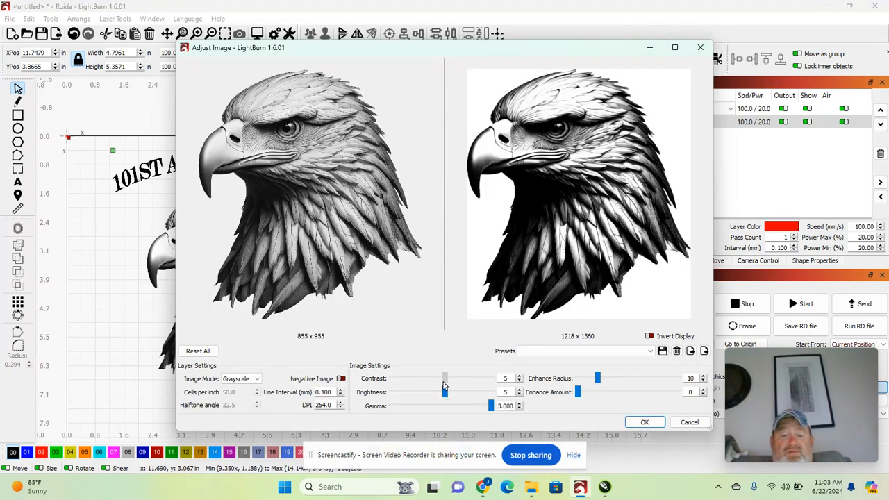
drag(444, 378, 392, 378)
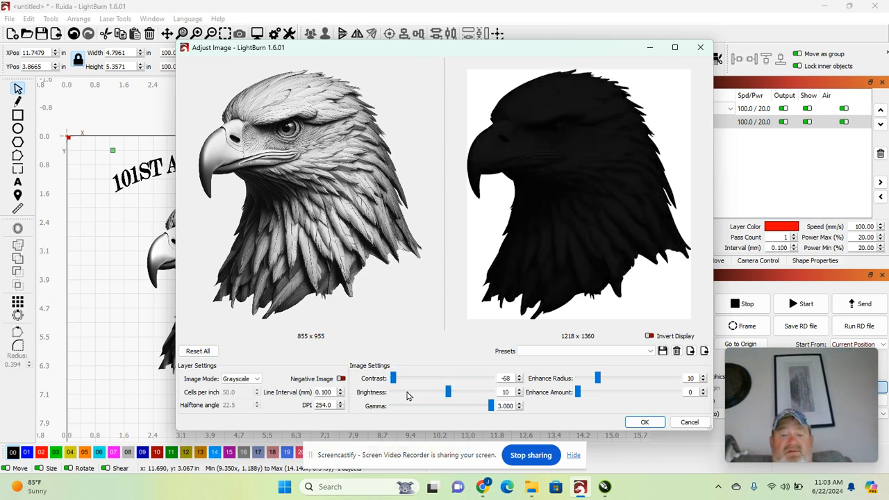
drag(446, 392, 431, 391)
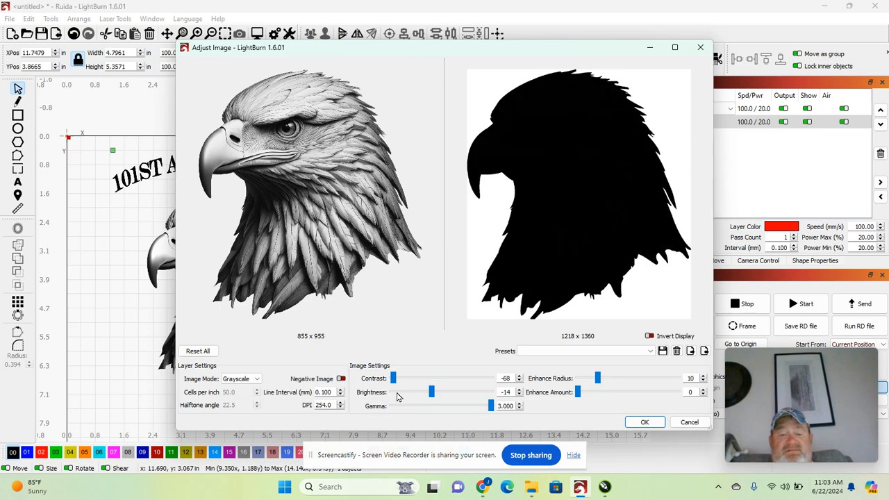
click(644, 422)
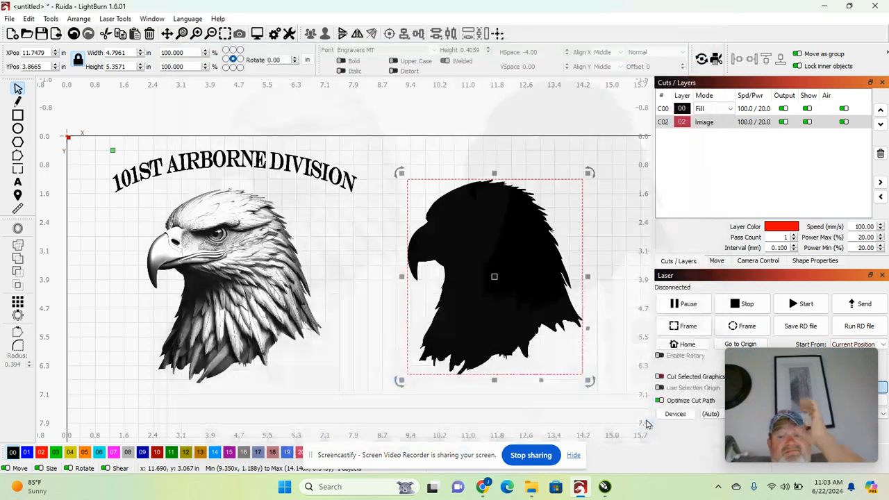
right_click(493, 276)
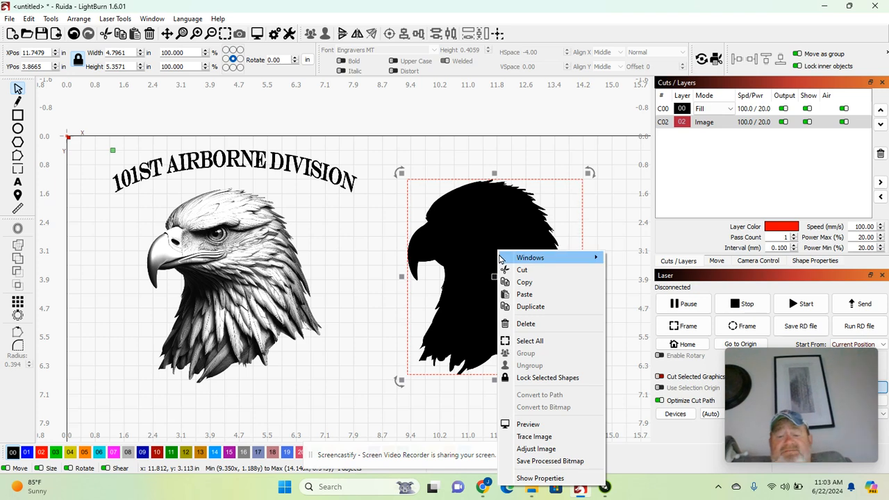
mouse_move(536, 448)
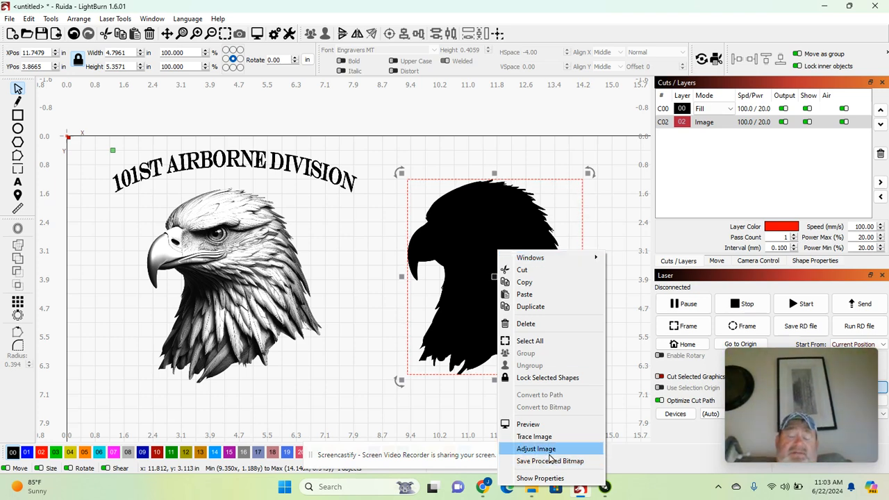
mouse_move(535, 436)
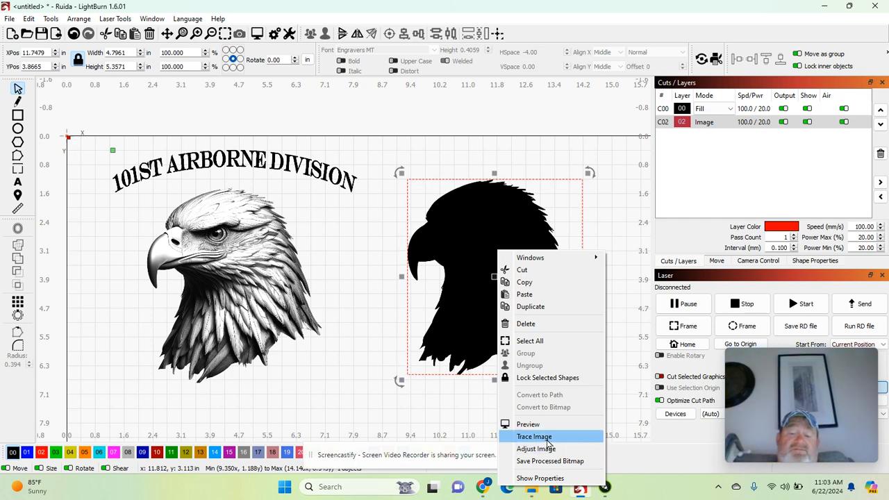
- Trace the silhouette into vectors with threshold 253, checking the outline via Fade Image
click(534, 436)
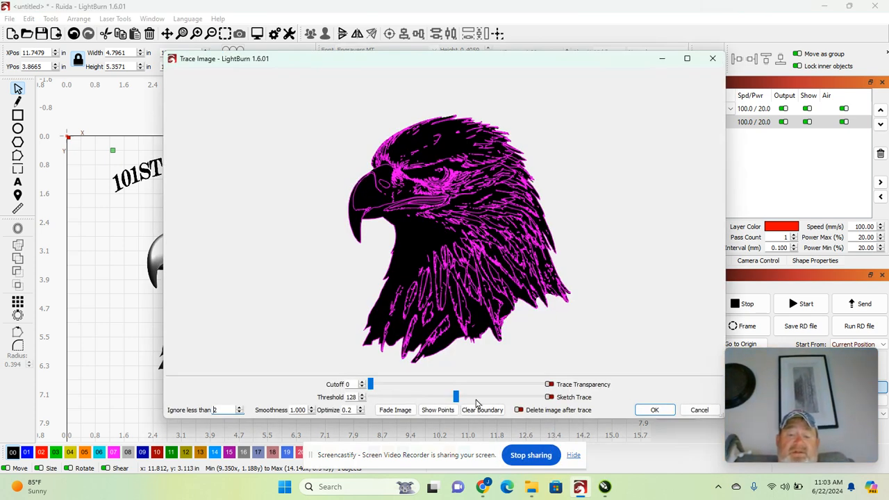
drag(455, 396, 521, 397)
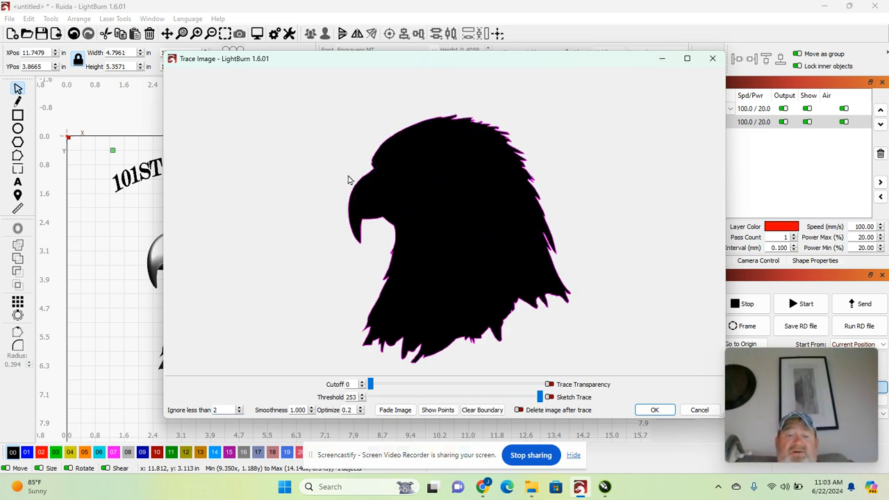
click(394, 410)
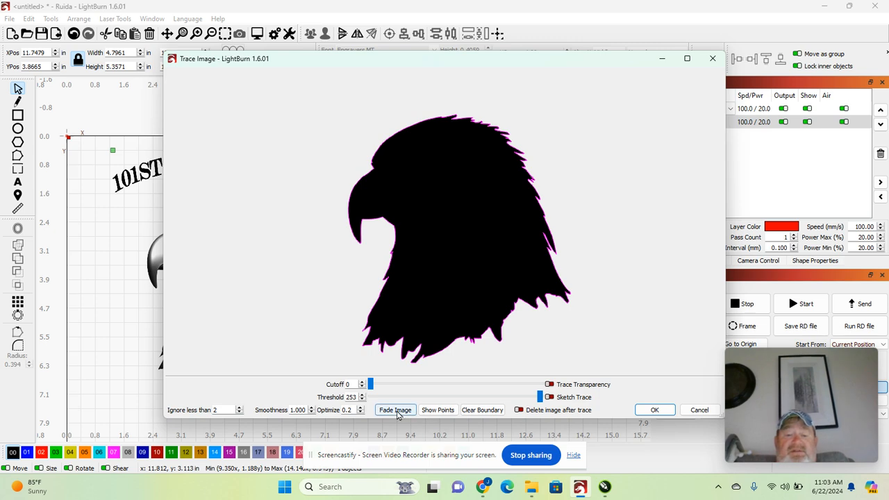
click(395, 408)
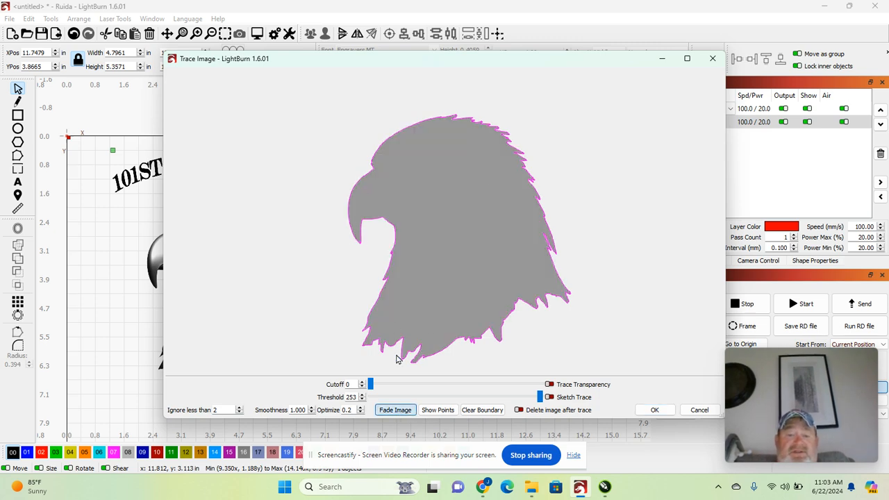
click(653, 409)
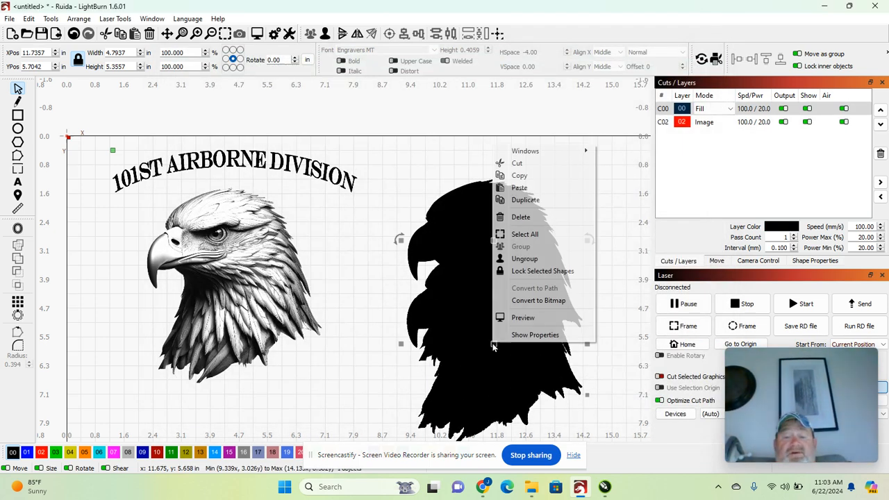
mouse_move(535, 335)
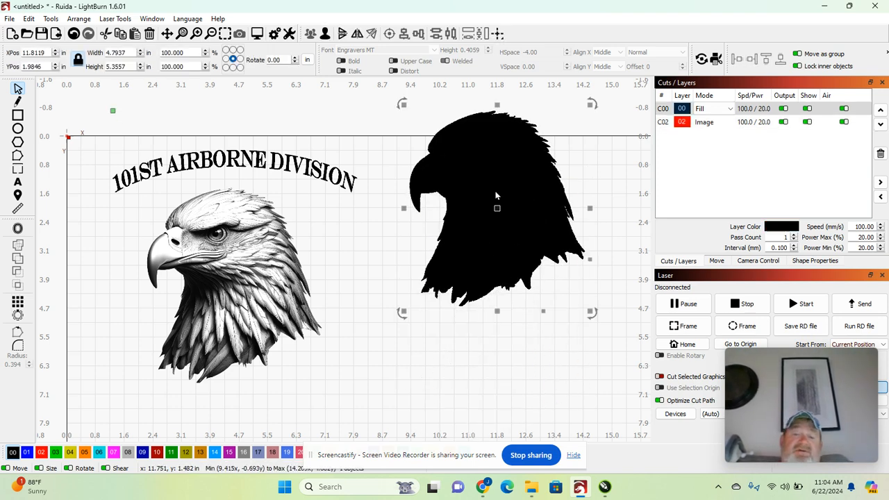
- Move the traced vector eagle beside the original photo and text
drag(496, 209, 484, 264)
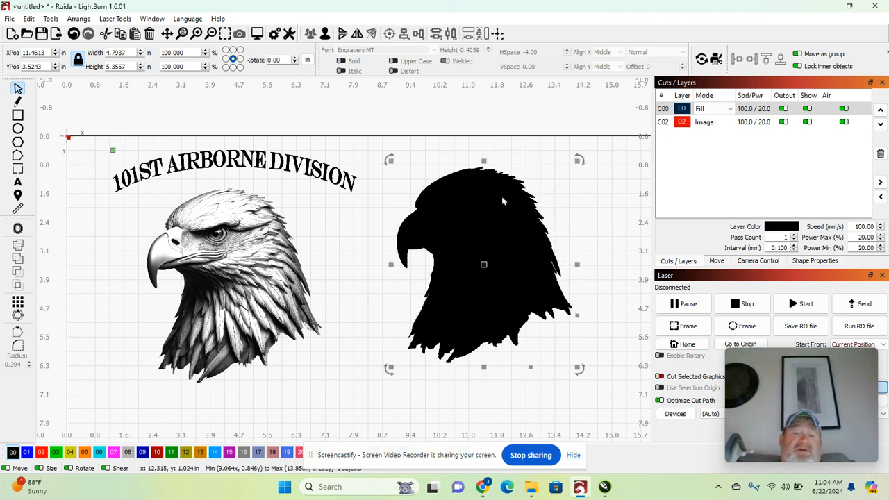